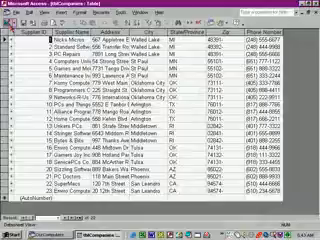
# Step: Show the table in Design View, listing its field names and data types
pyautogui.click(12, 28)
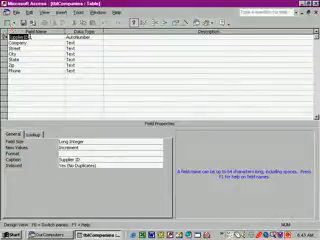